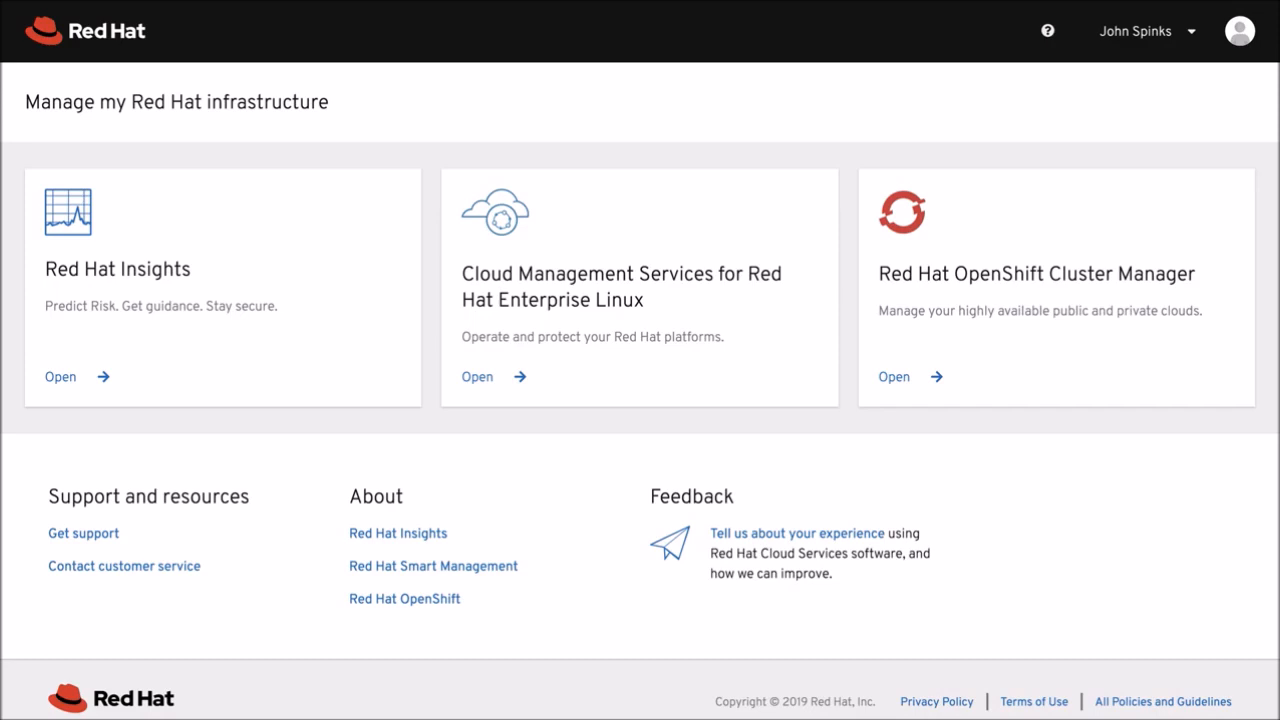
mouse_move(222, 288)
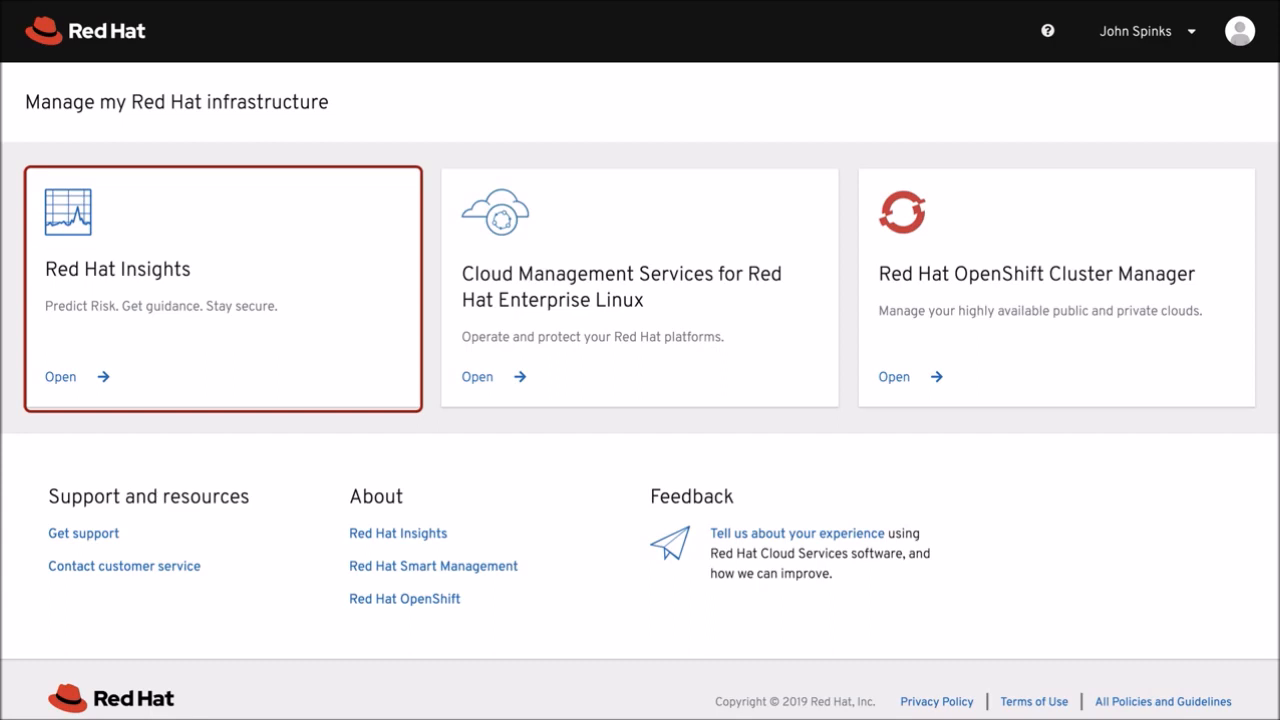
Open Red Hat Insights and view the 2 critical rules affecting 19 systems.
left_click(60, 377)
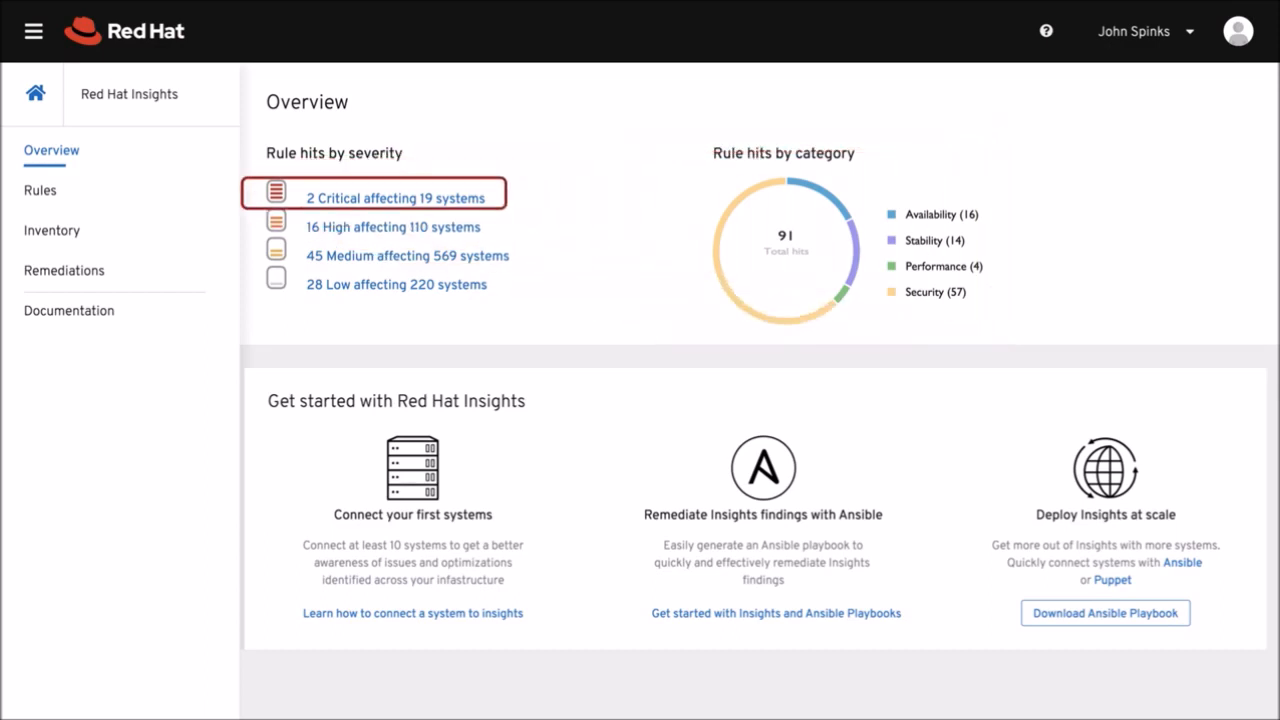
left_click(397, 197)
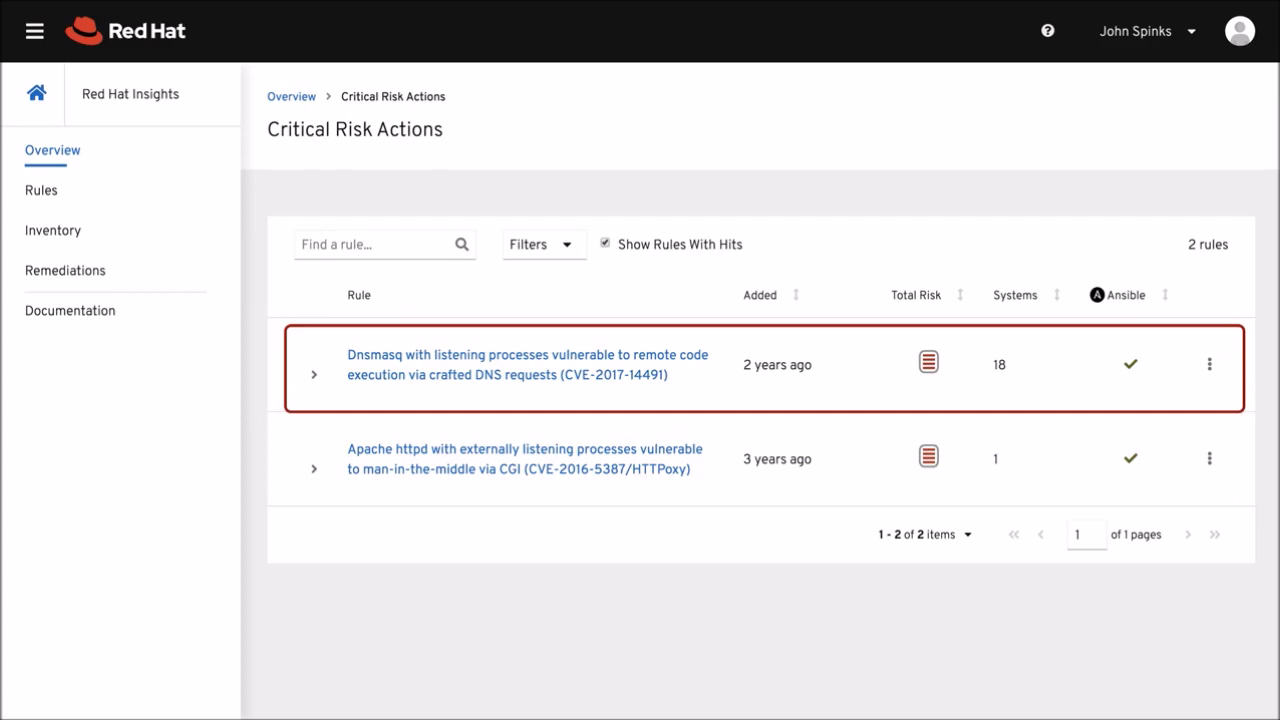
Open the Dnsmasq CVE-2017-14491 rule from the Critical Risk Actions table.
left_click(527, 364)
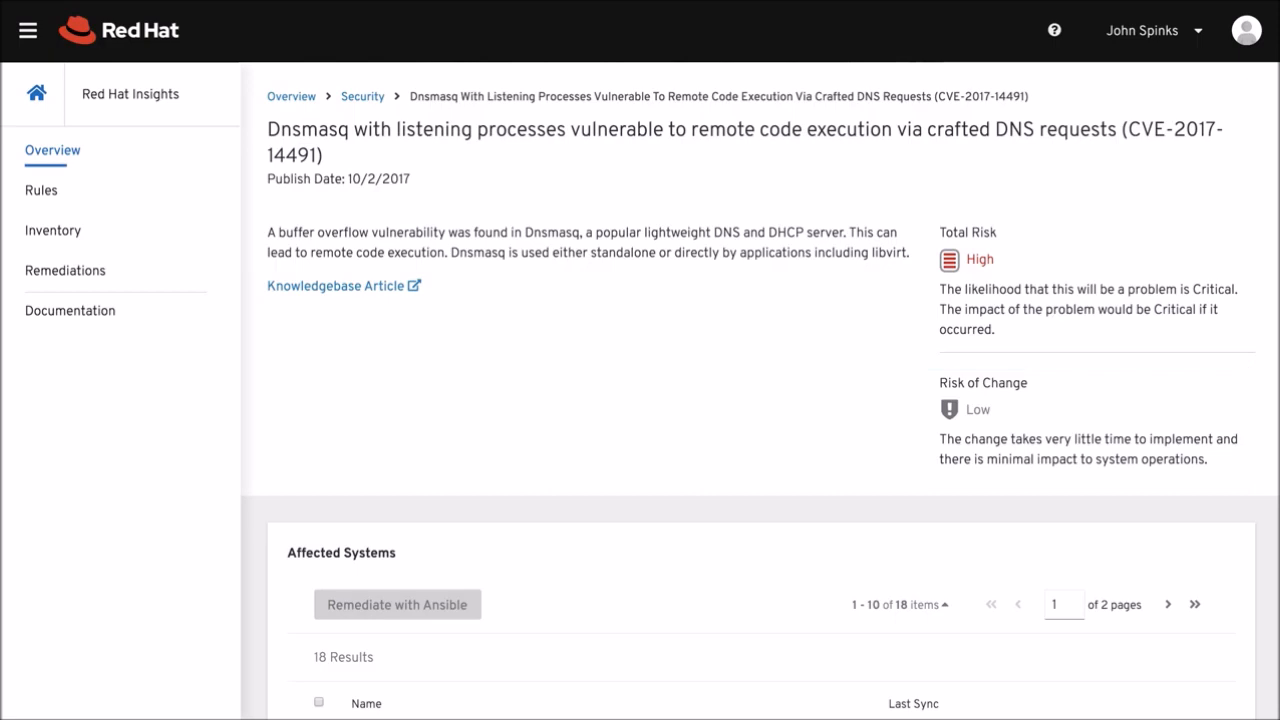
Select ic6.example.com and ic3.example.com in the Affected Systems list.
scroll("down", 3)
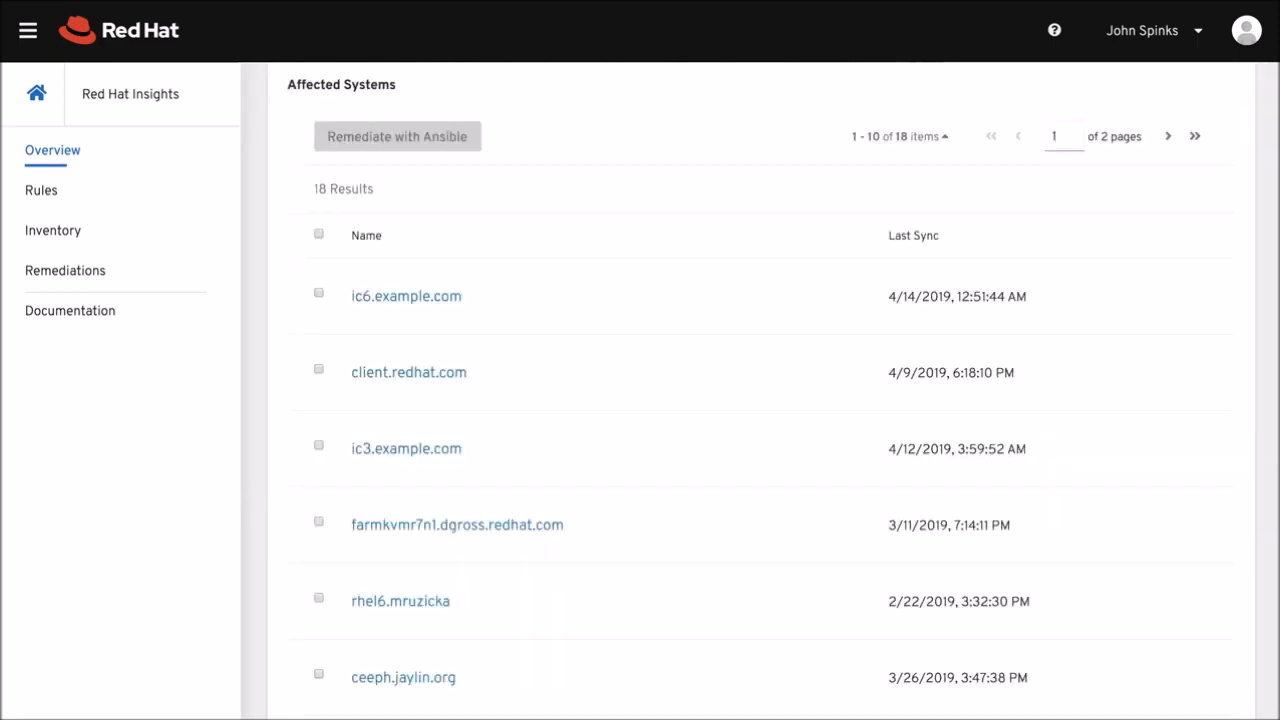
mouse_move(300, 315)
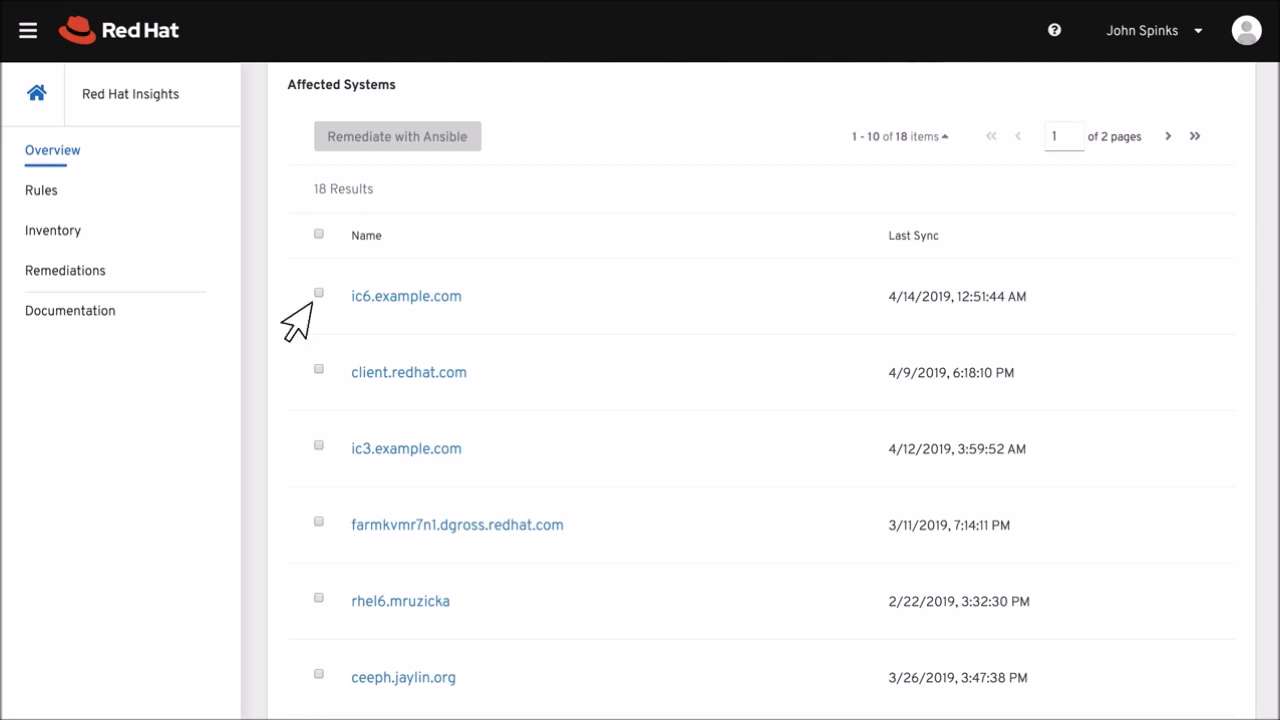
left_click(318, 292)
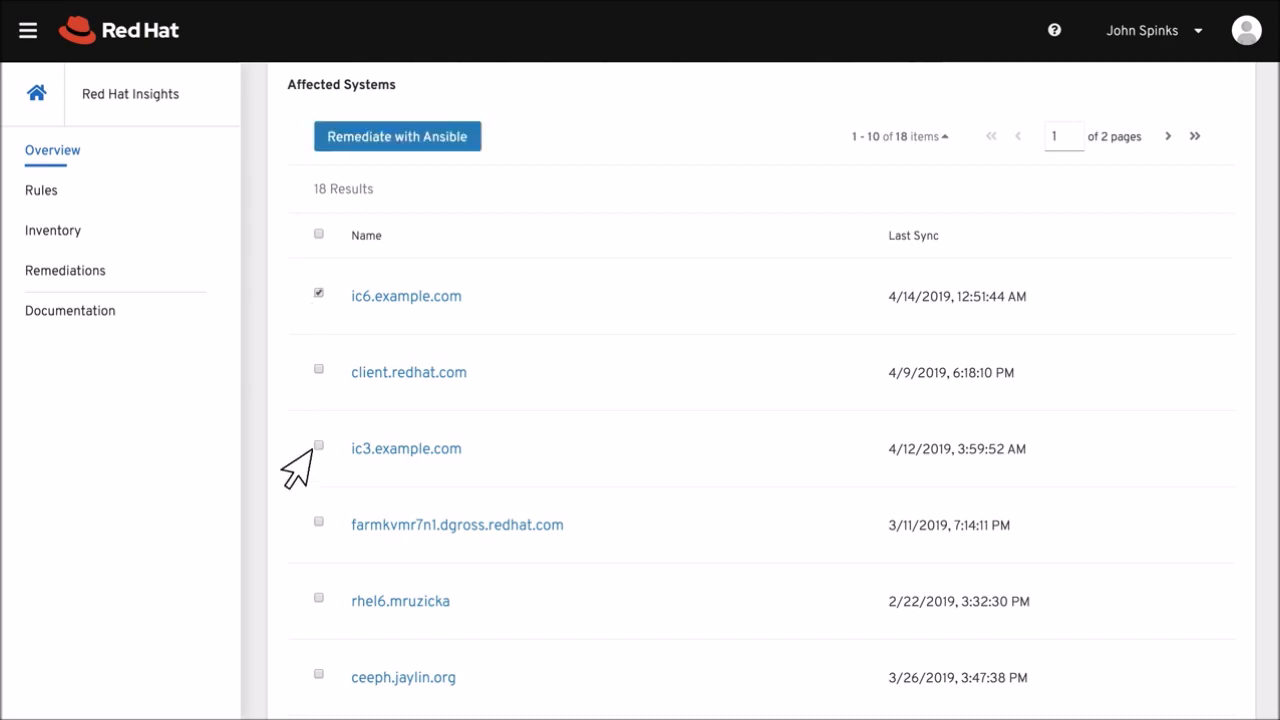
left_click(318, 446)
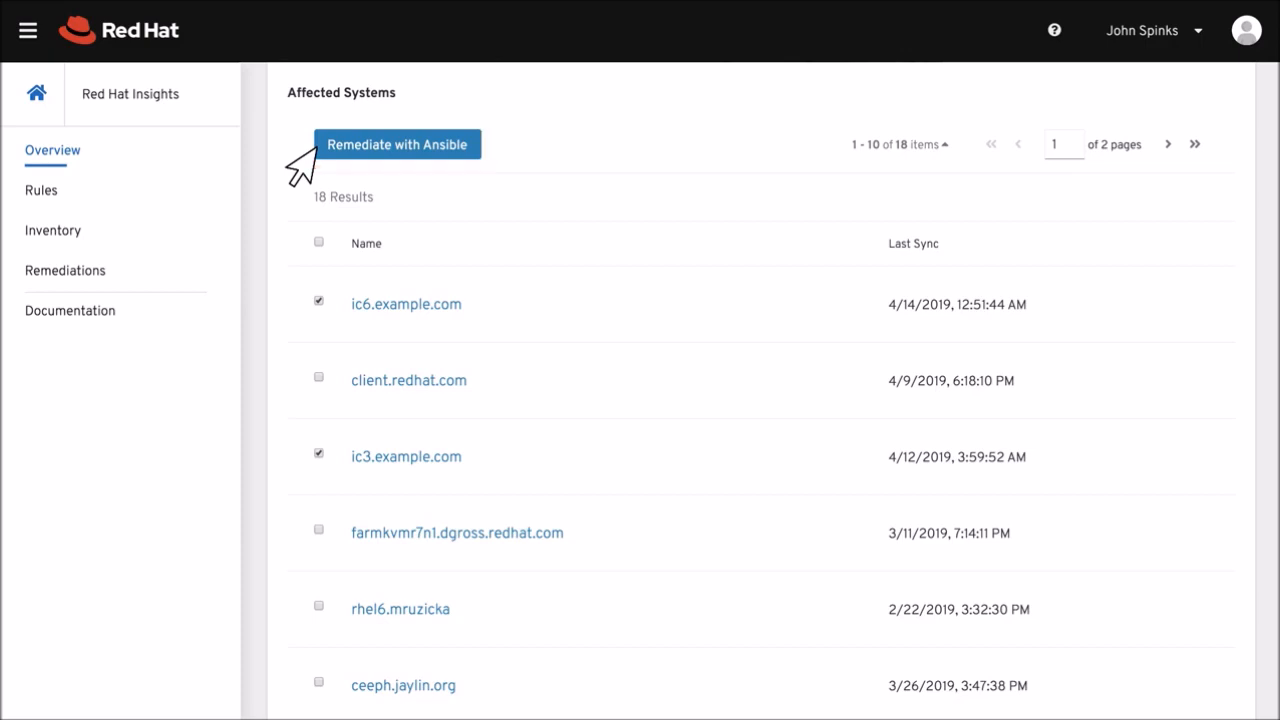
Start Ansible remediation as a new playbook and proceed to the summary.
left_click(397, 144)
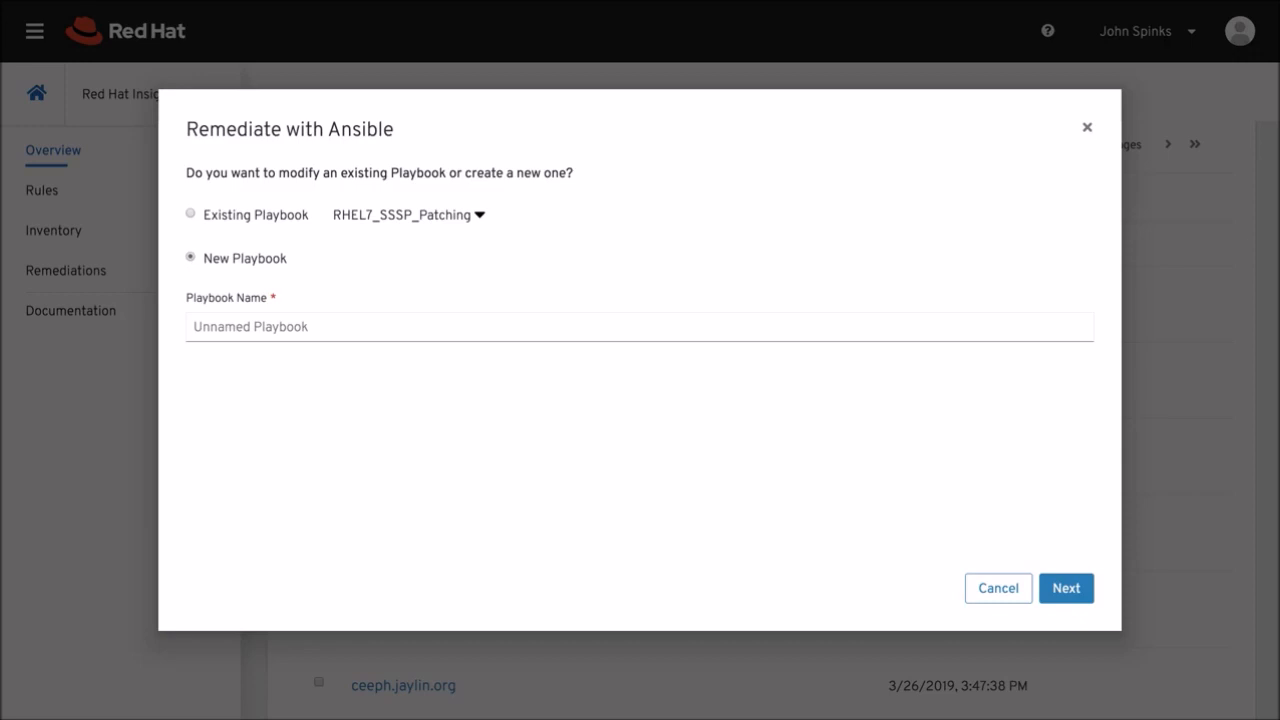
left_click(1065, 588)
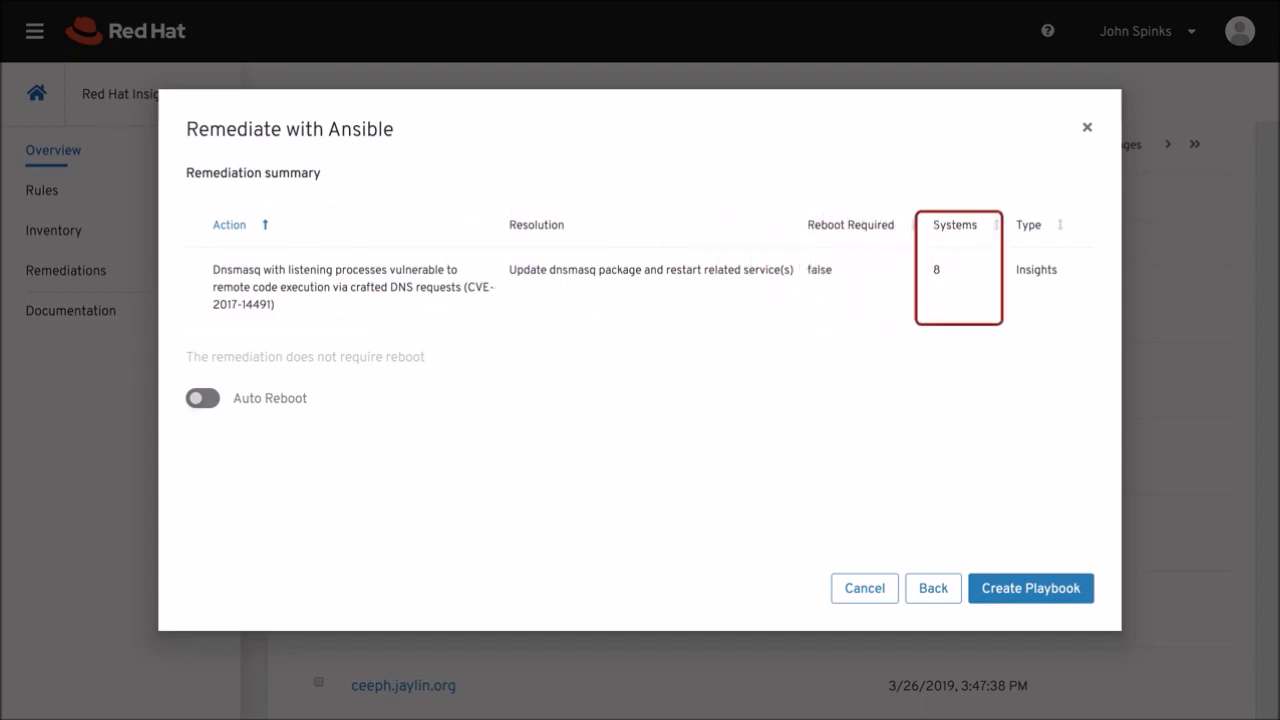
left_click(1028, 224)
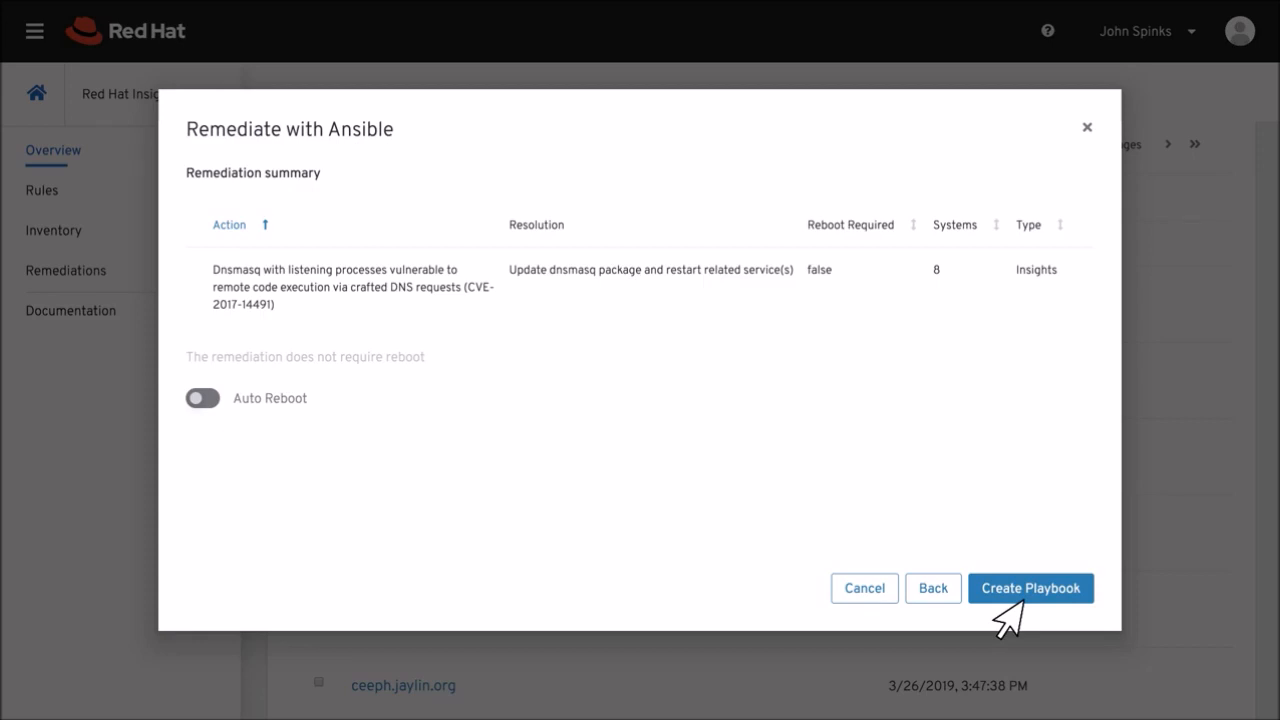
Create the DNSMASQ playbook from the remediation summary.
left_click(1031, 588)
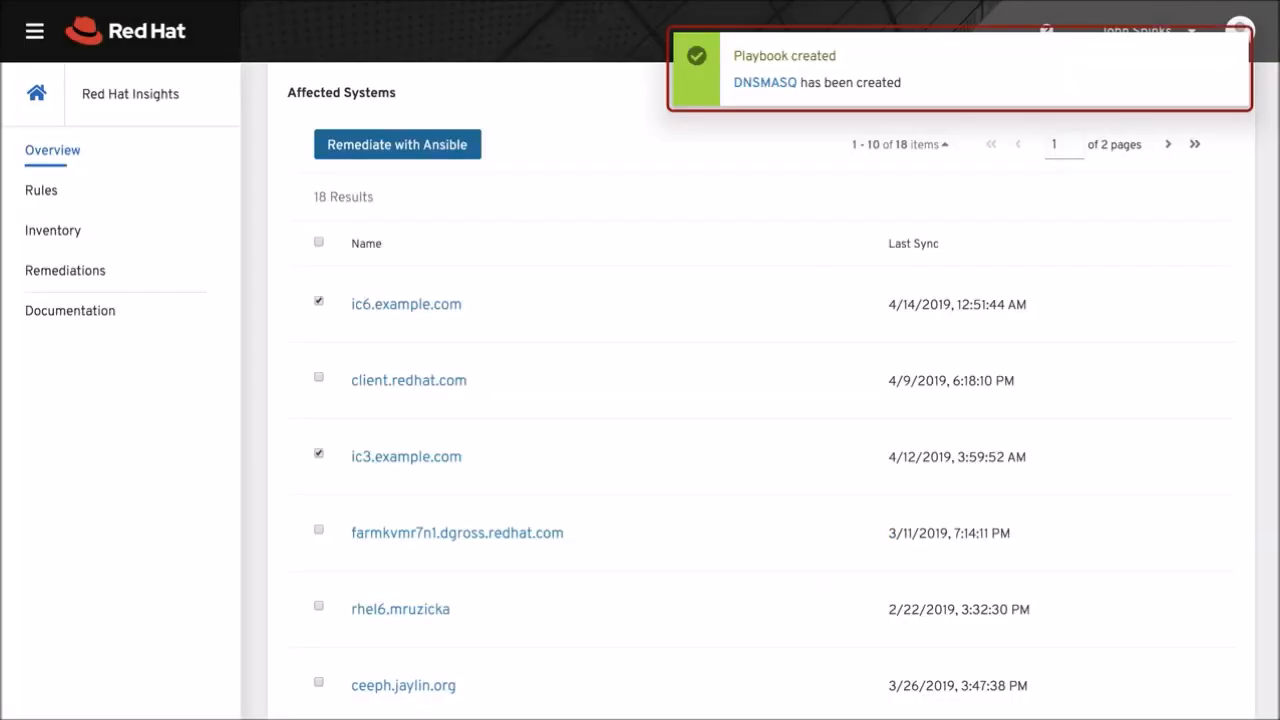
mouse_move(725, 115)
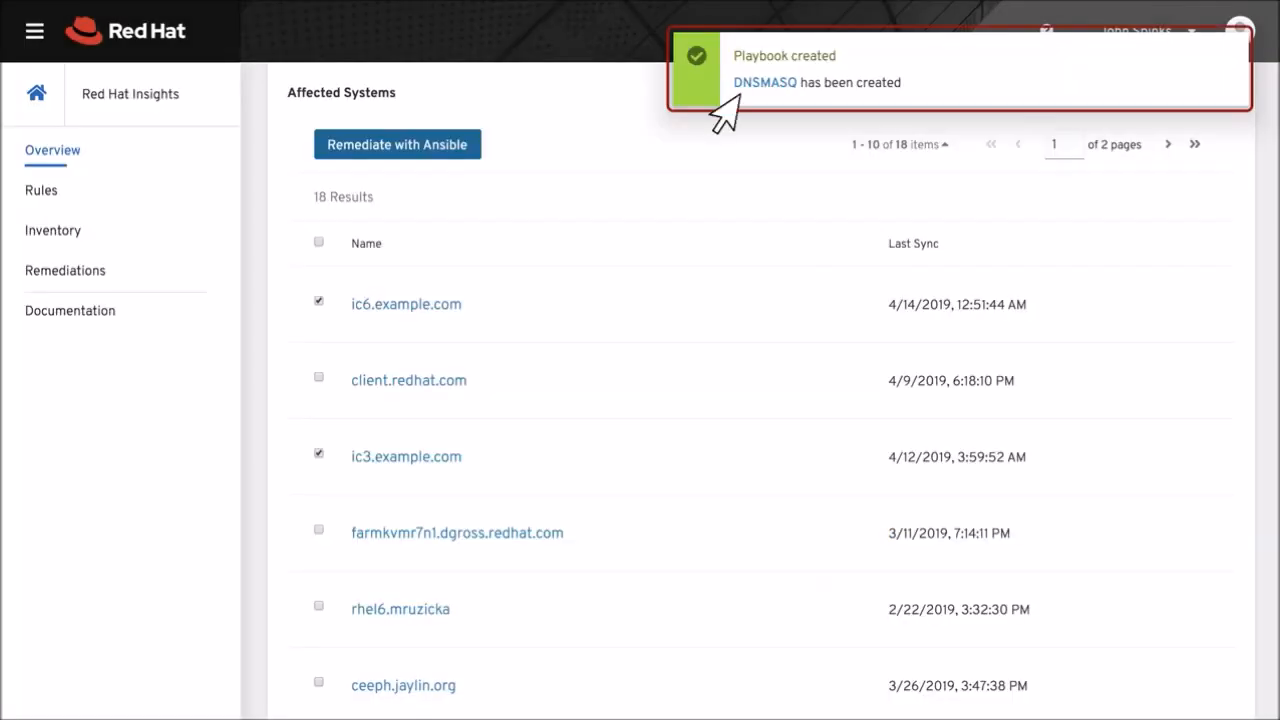
mouse_move(670, 130)
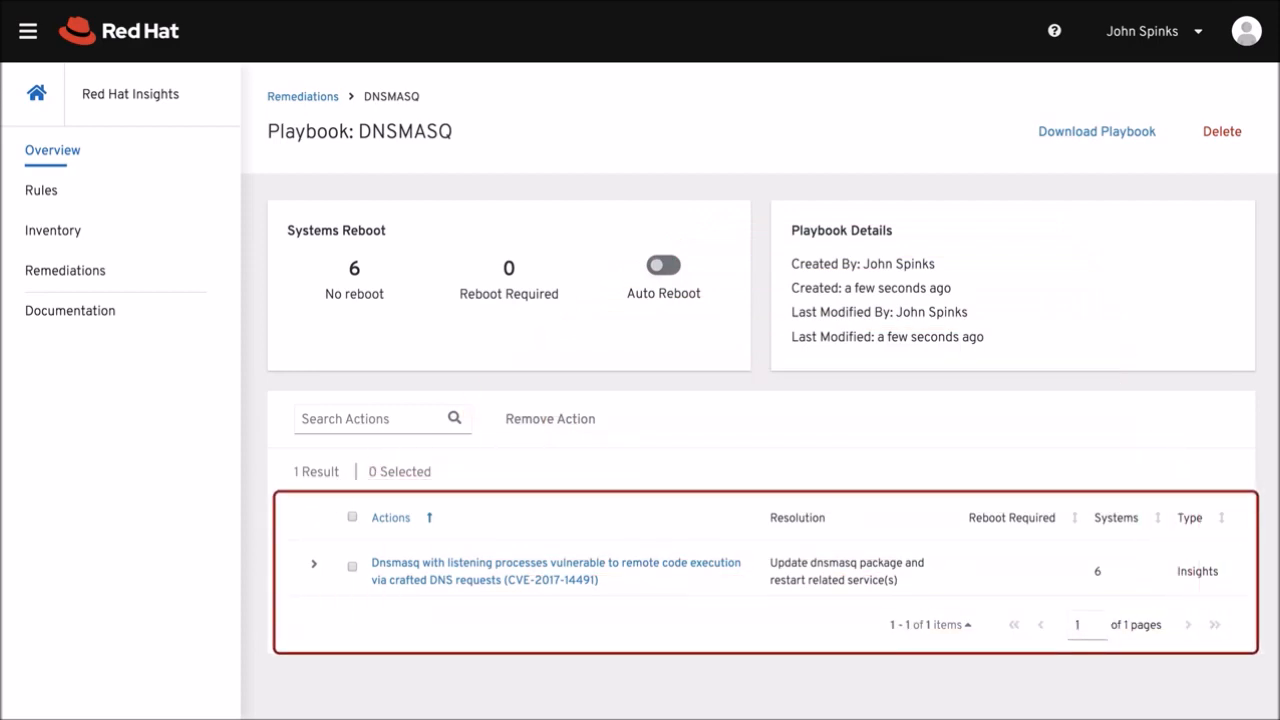
Expand the Dnsmasq action's systems and open the downloaded DNSMASQ YAML file.
left_click(313, 564)
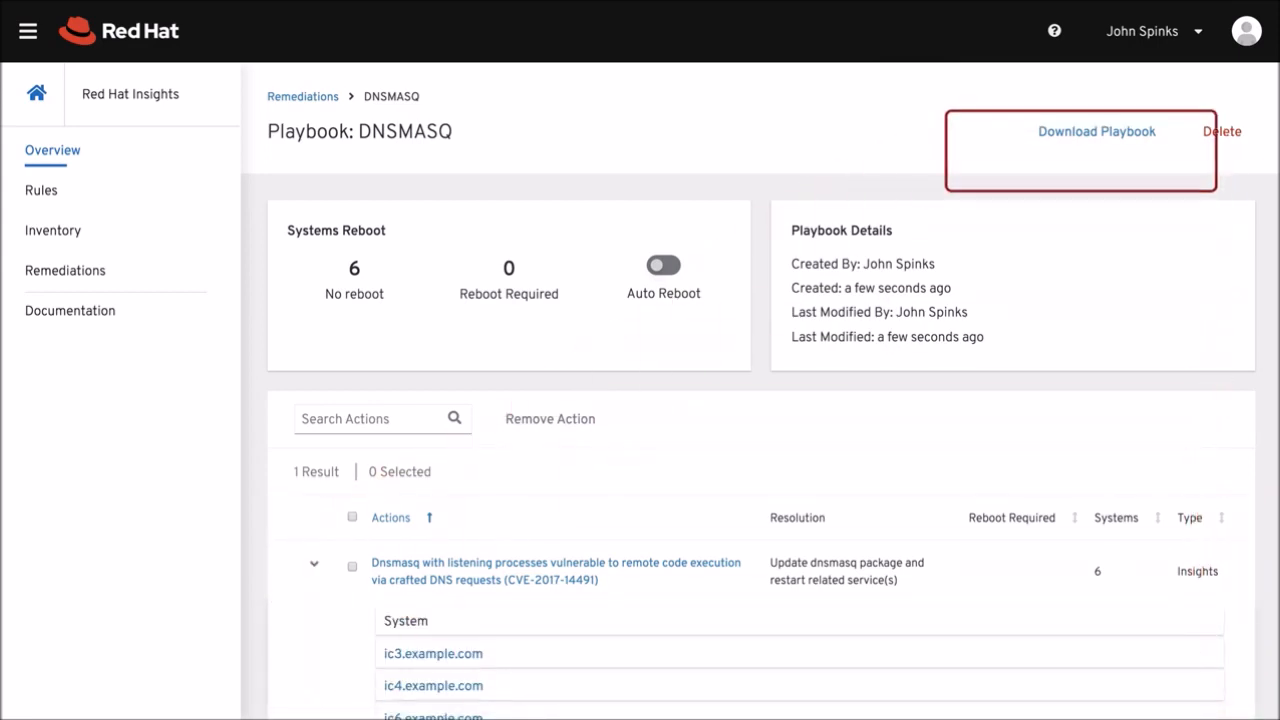
mouse_move(1221, 131)
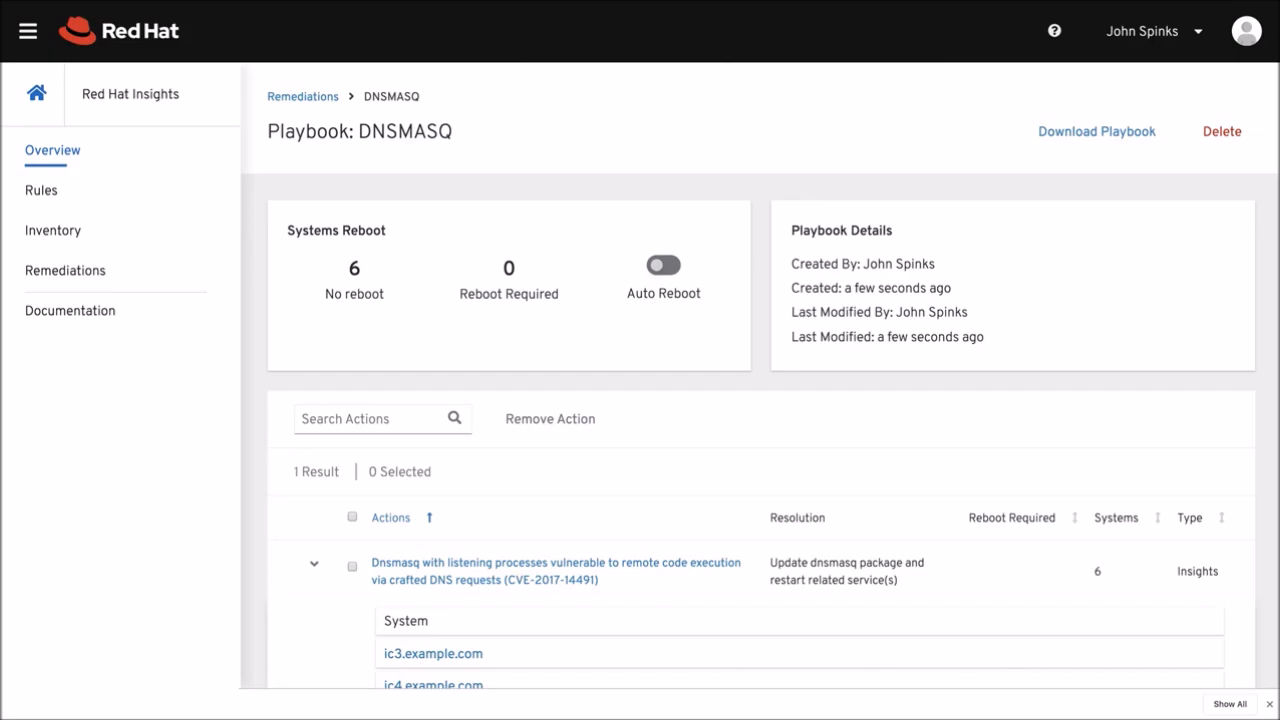
left_click(1096, 131)
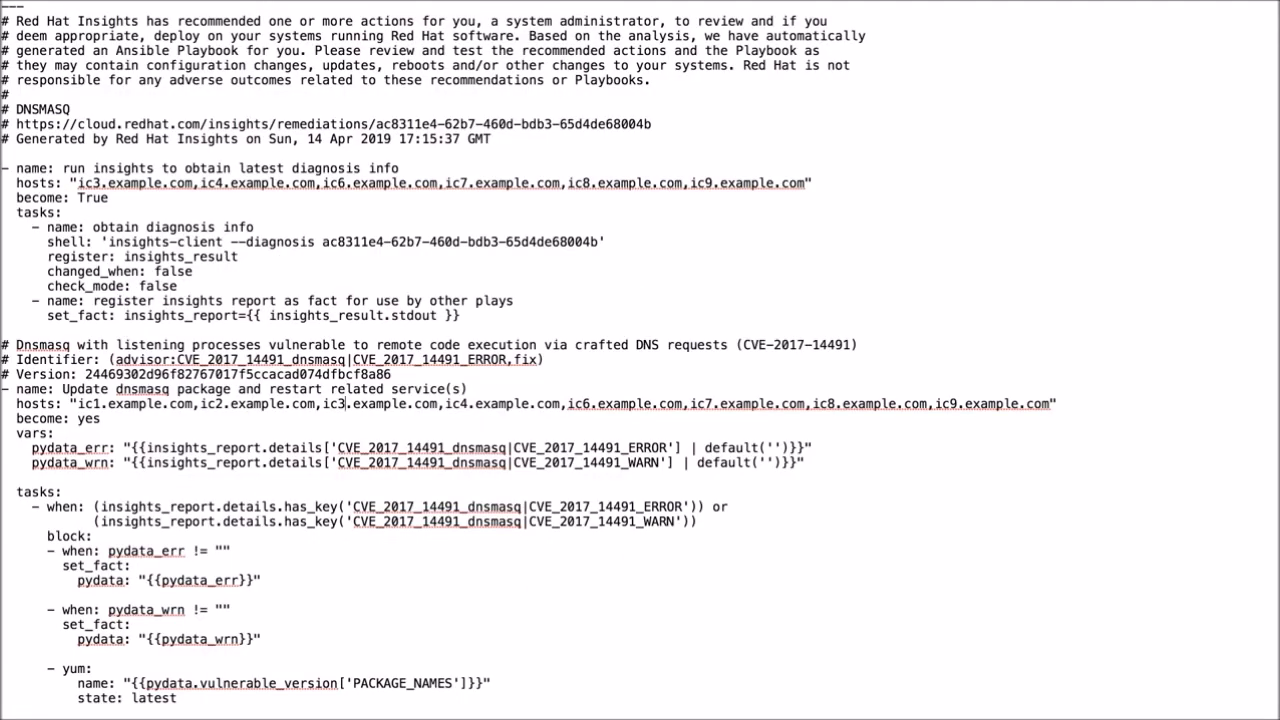